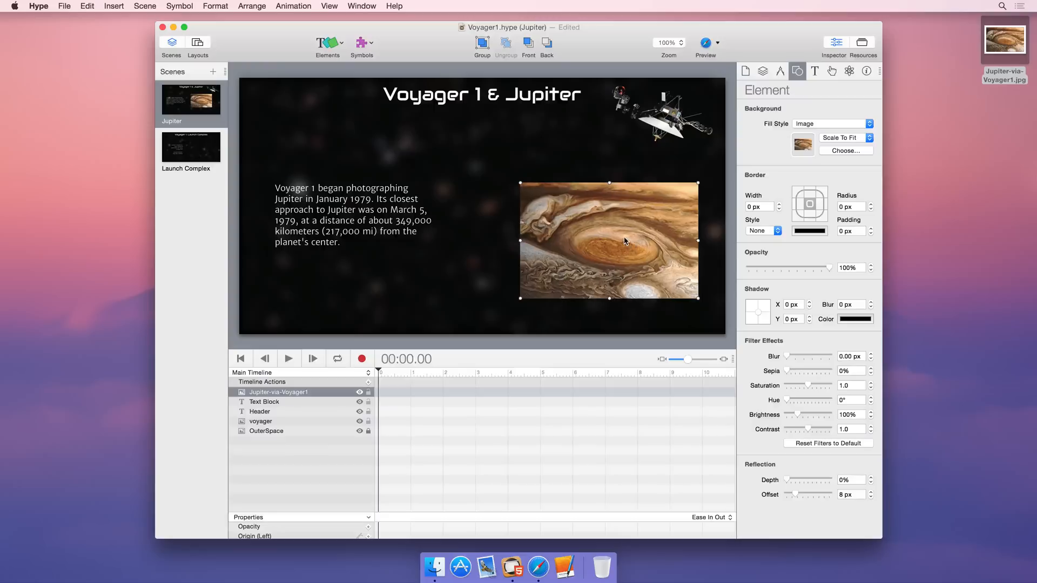
Insert a textured button below the Voyager paragraph and label it 'Launch Complex'.
click(327, 43)
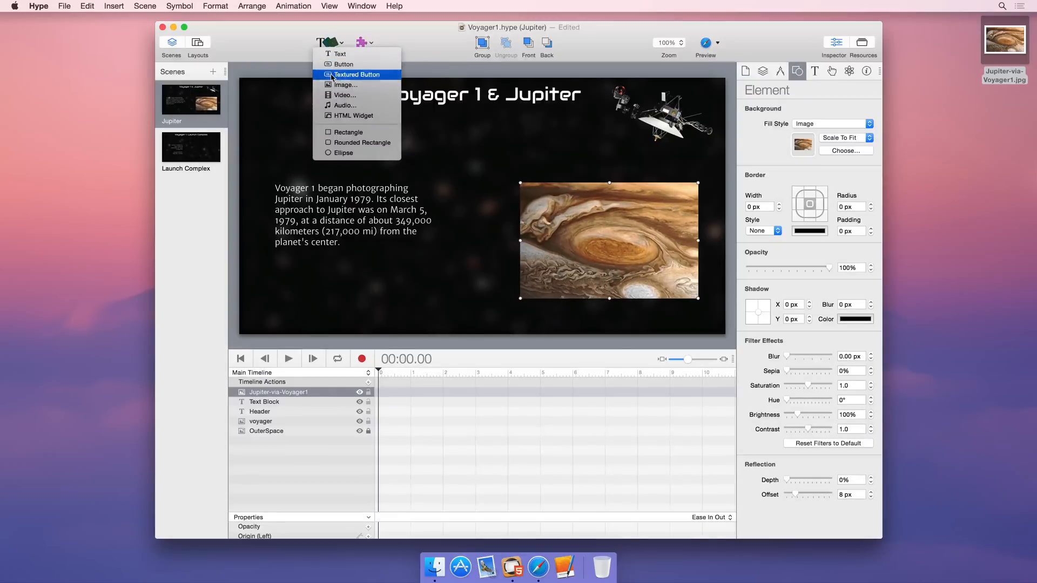
click(357, 74)
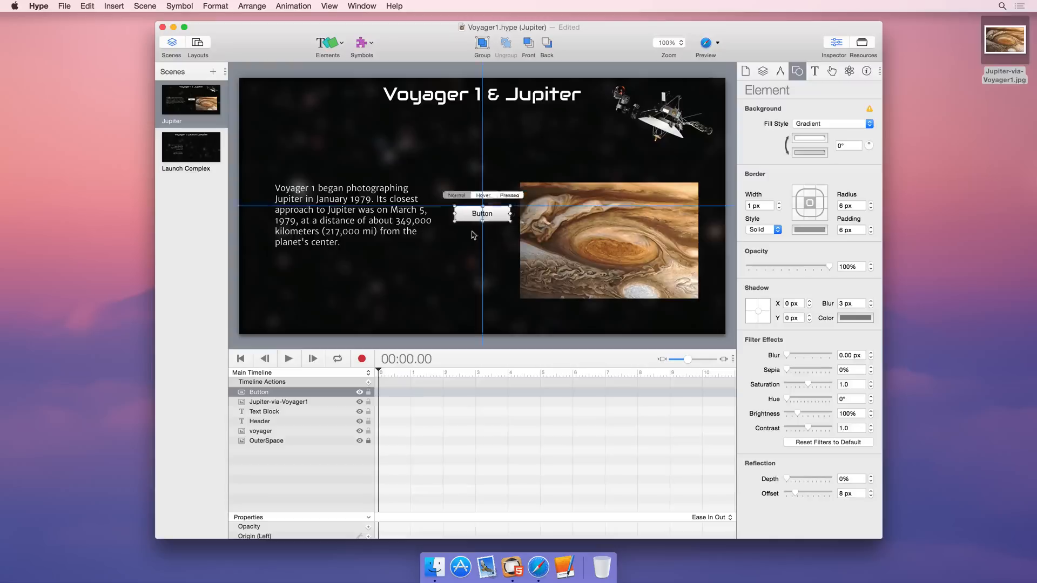
drag(482, 213, 362, 272)
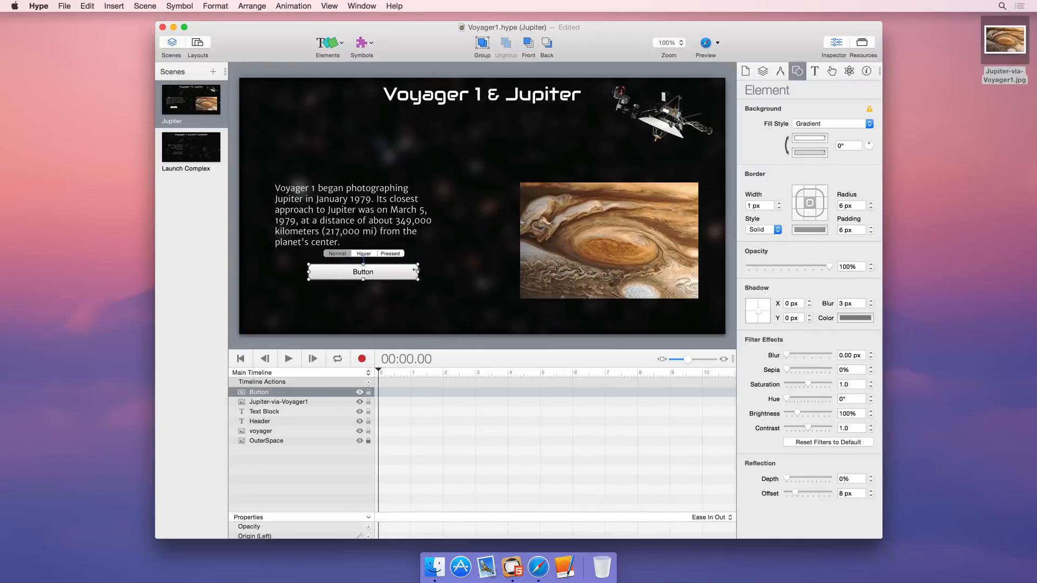
text(Launch C)
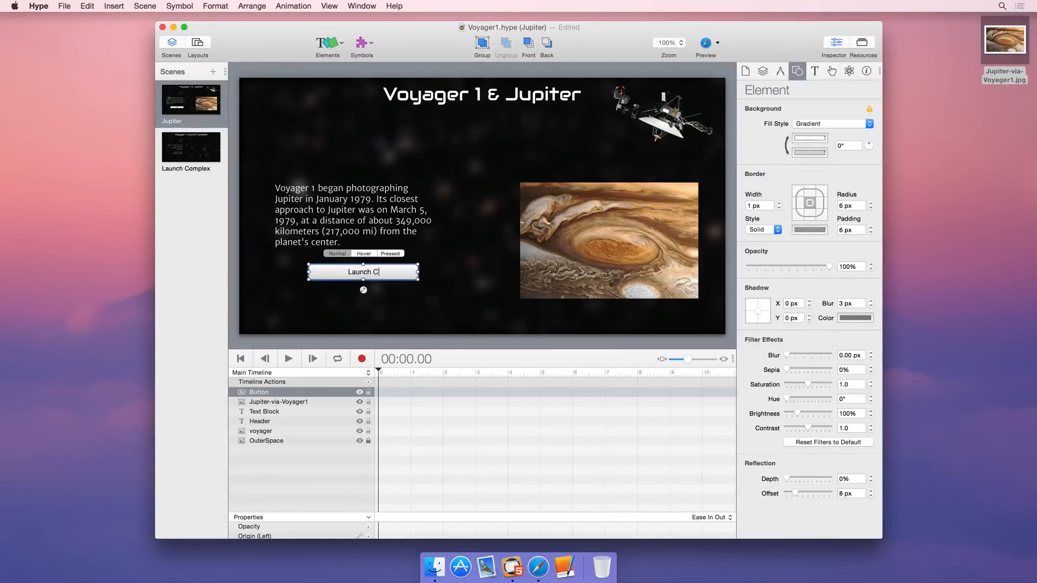
text(omplex)
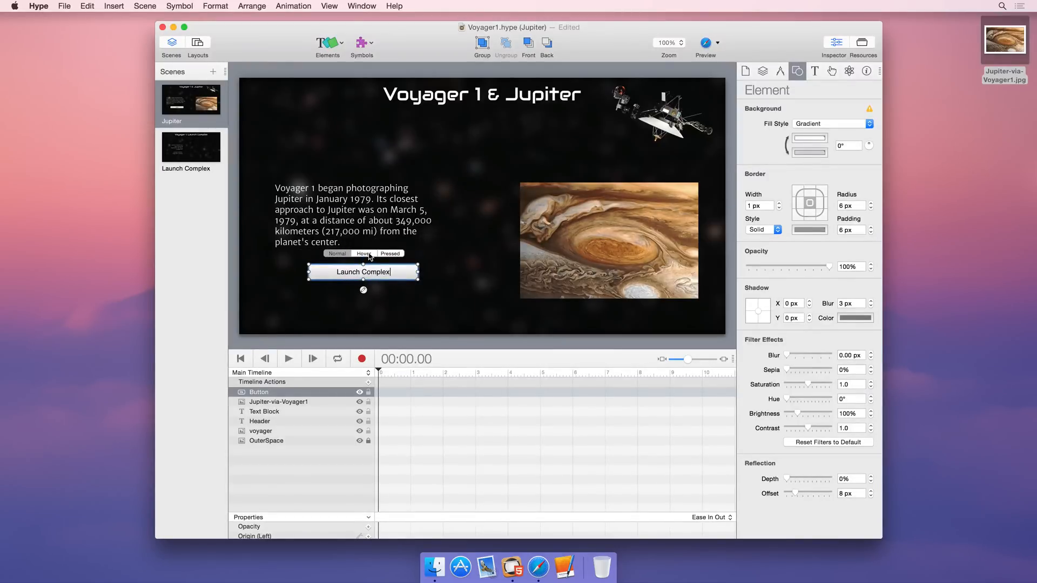
Give the button hover and pressed gradient colours and make clicking it jump to another scene.
click(809, 138)
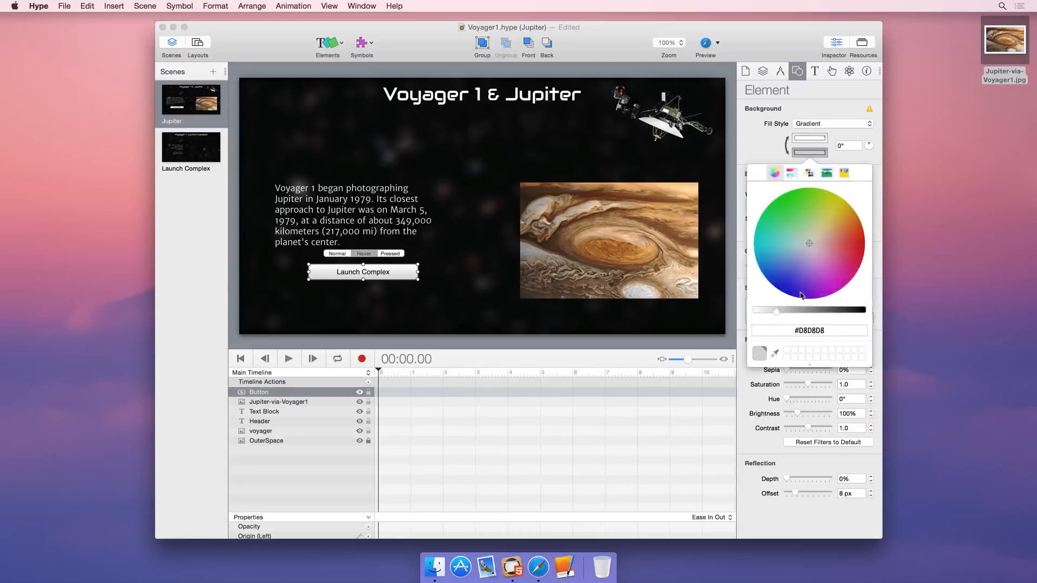
drag(763, 310, 825, 310)
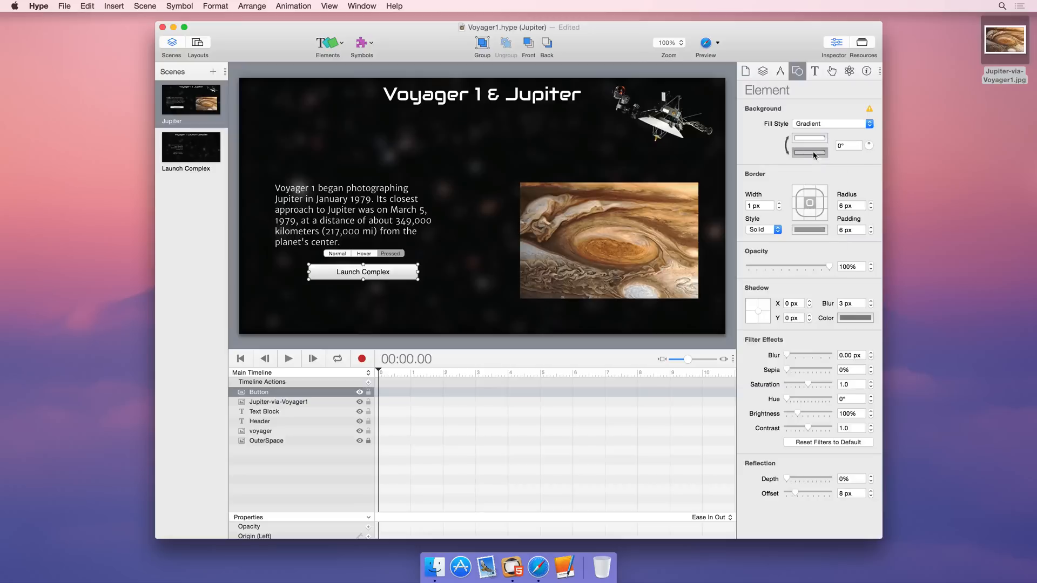
click(809, 152)
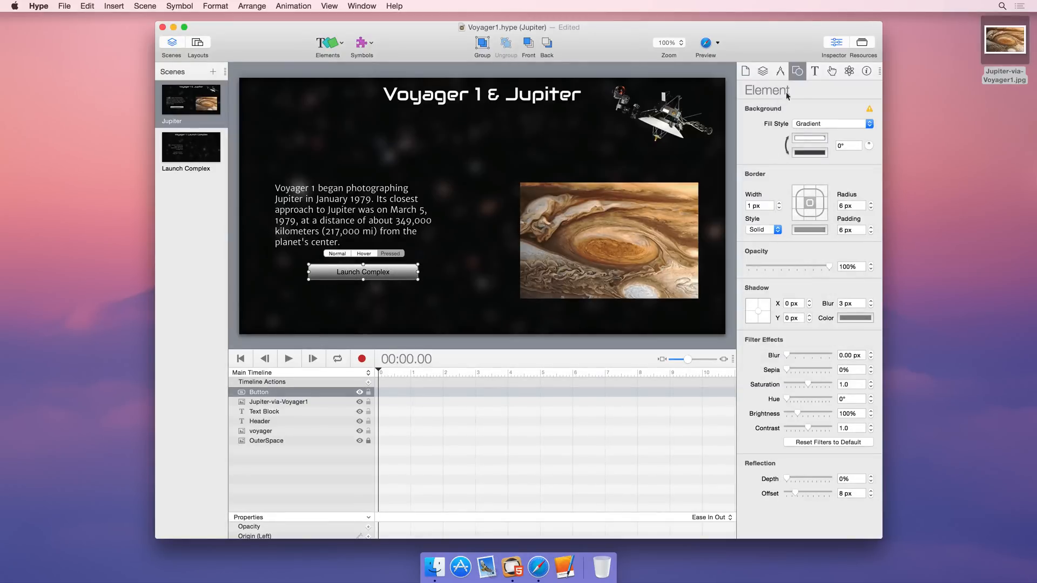
click(815, 71)
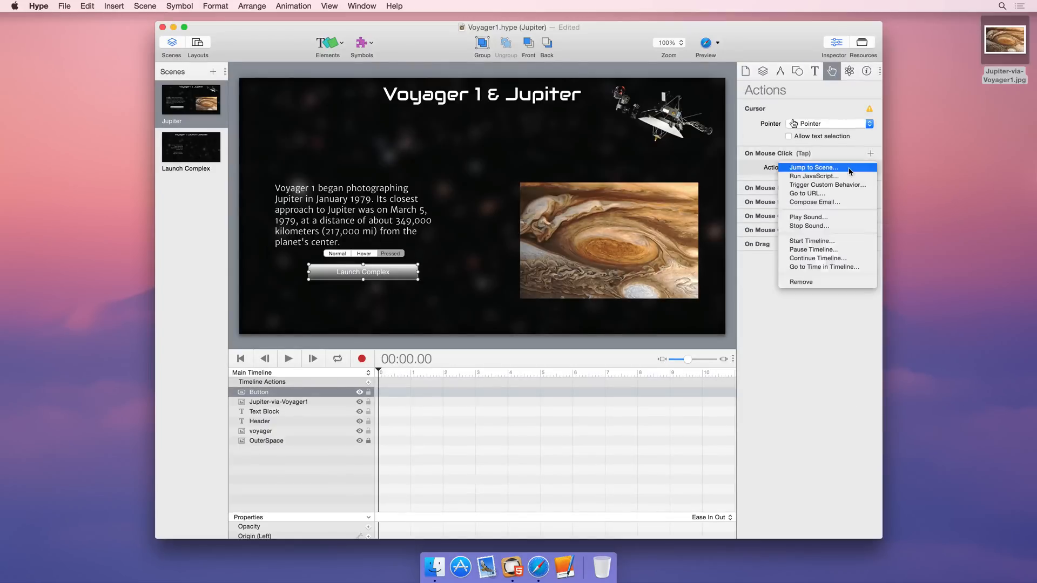
click(813, 167)
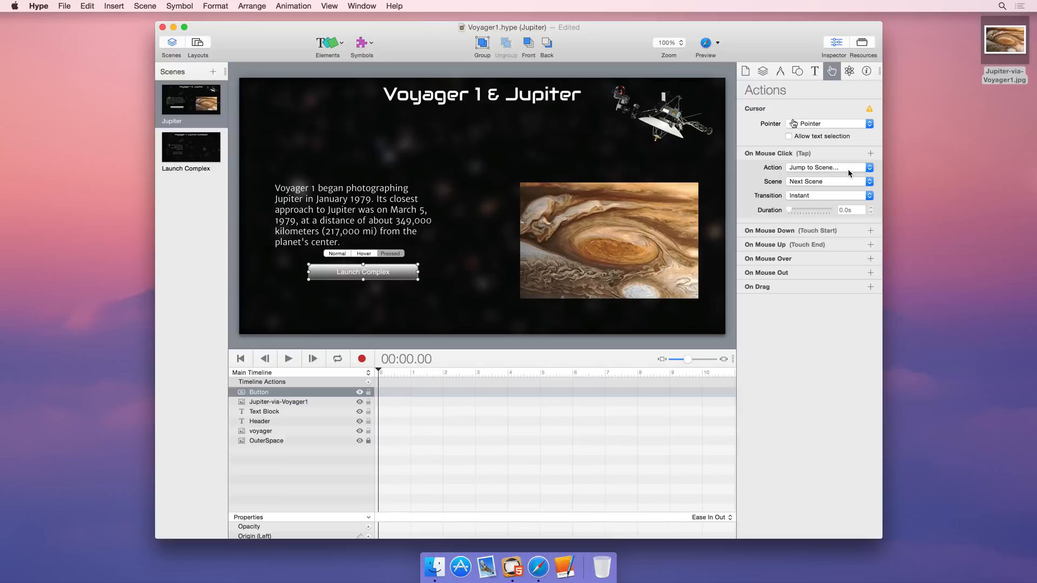
Add an HTML widget to the Launch Complex scene for the map embed code.
click(190, 147)
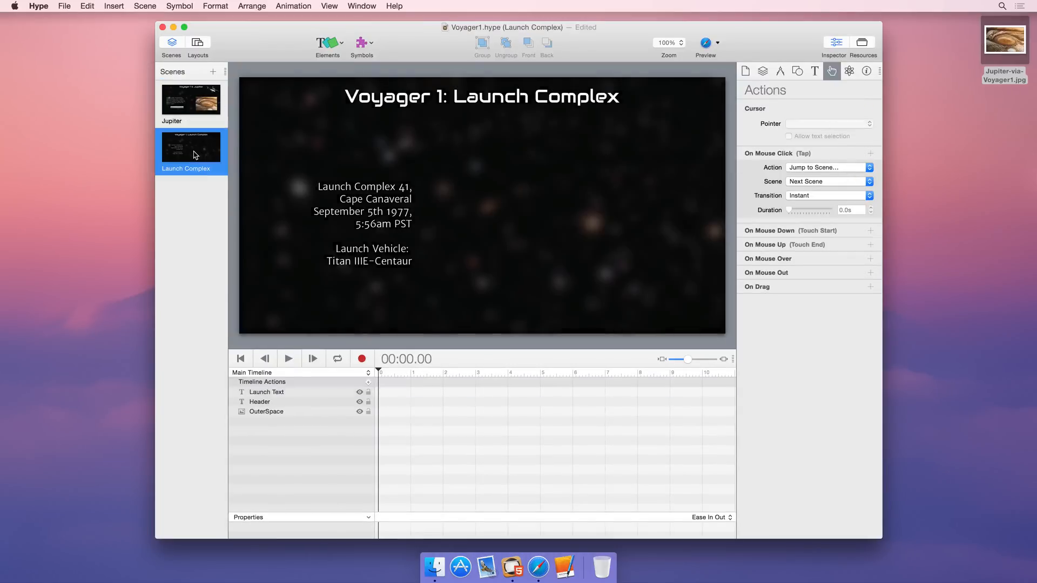
click(327, 42)
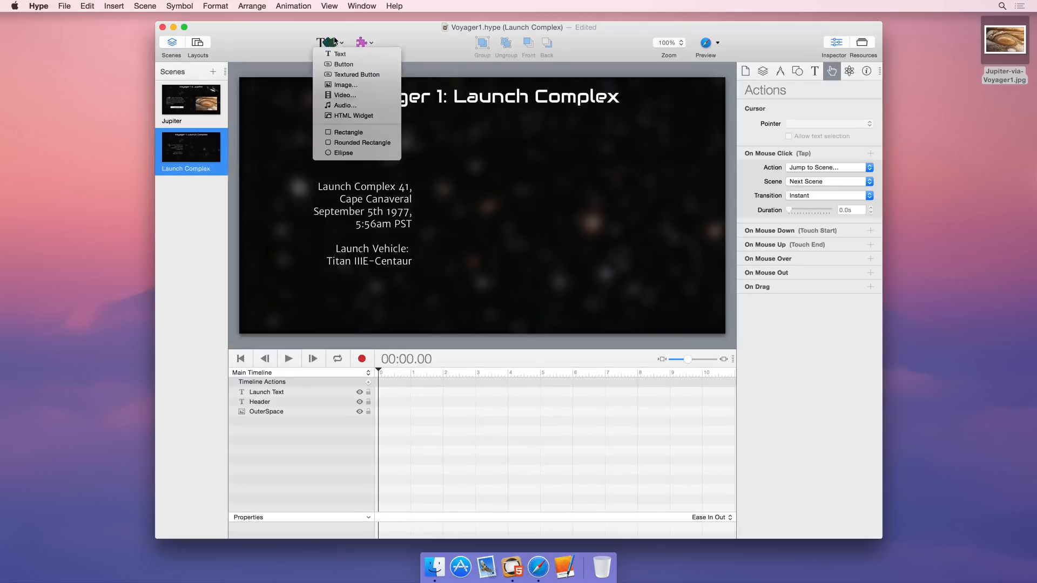
click(354, 115)
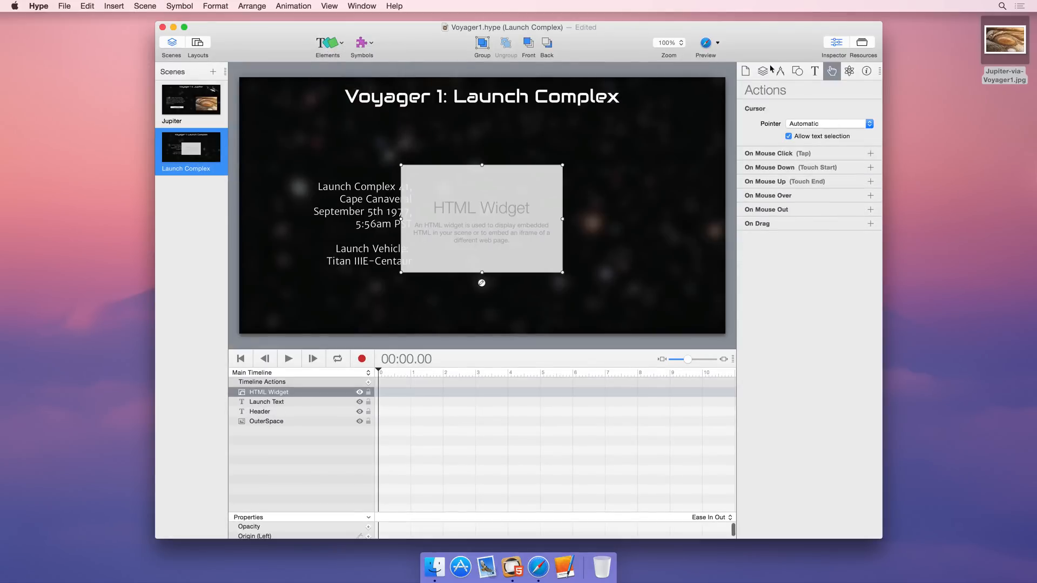
click(798, 71)
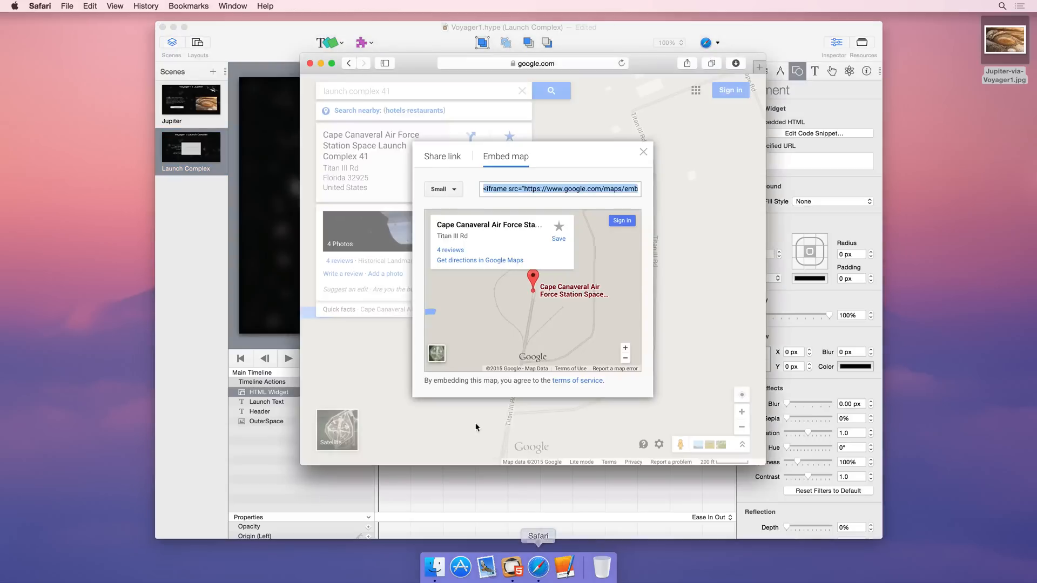
Copy the Google Maps iframe embed code for Launch Complex 41.
click(89, 6)
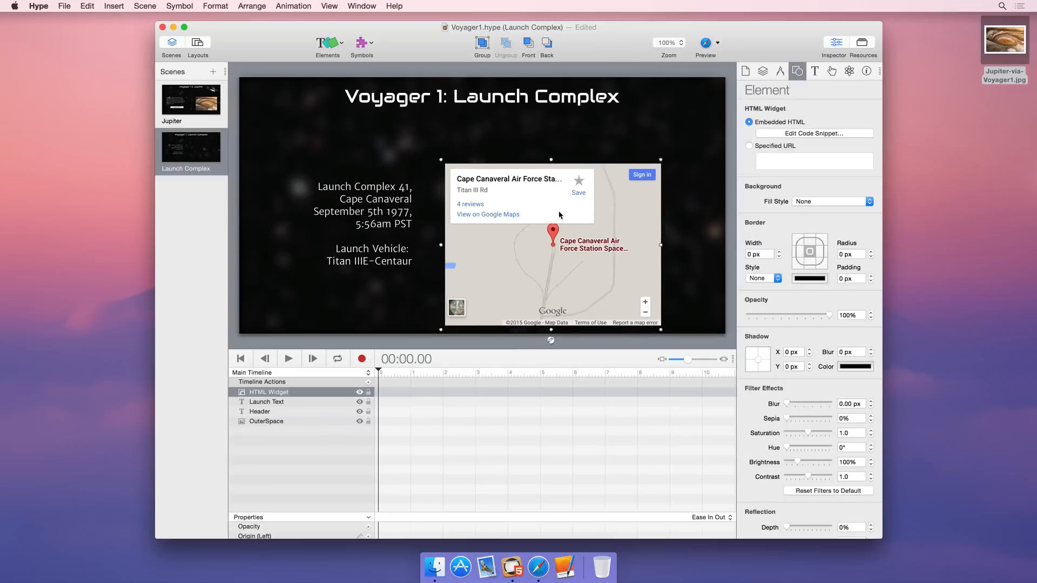
Create four column guides on the Launch Complex scene.
click(330, 6)
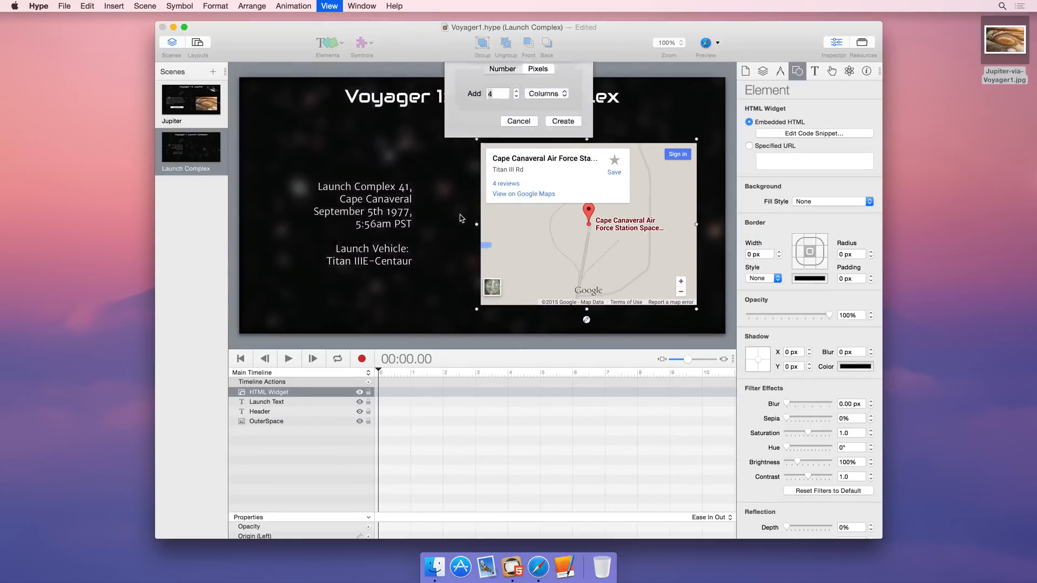
click(519, 121)
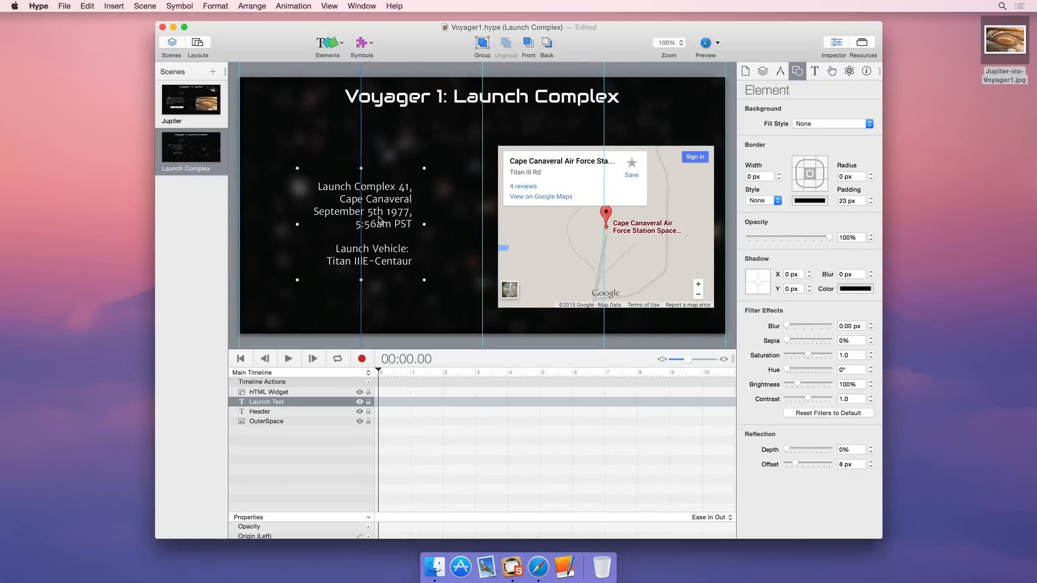
Preview the Jupiter scene in Safari, then return to Hype.
click(191, 100)
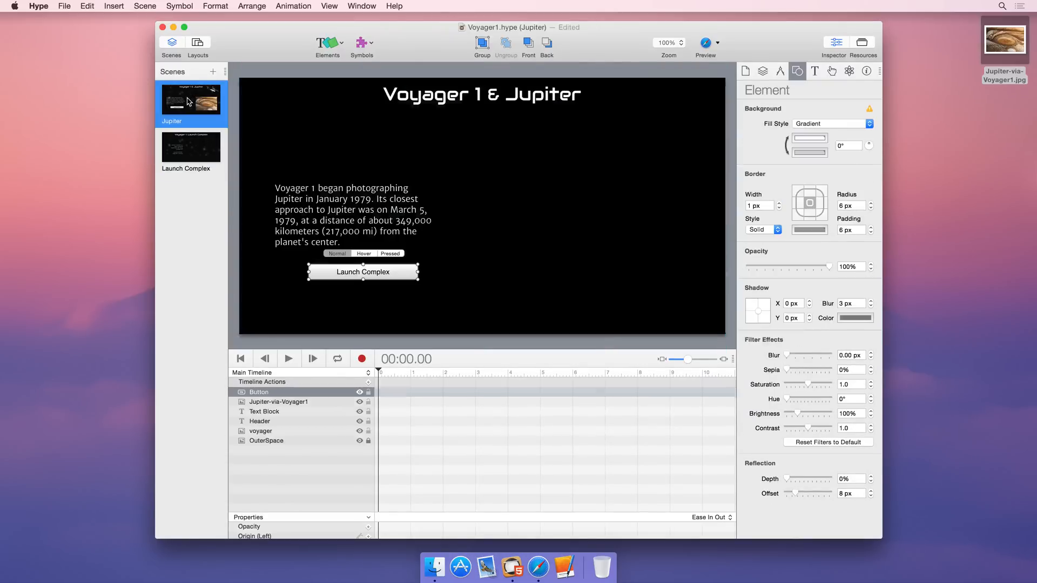
click(706, 42)
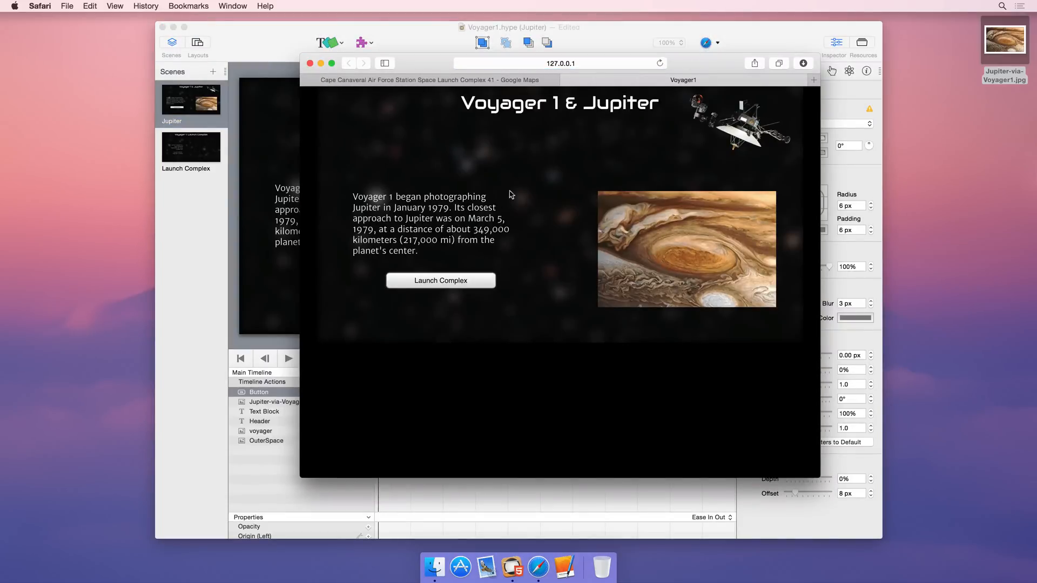
click(439, 280)
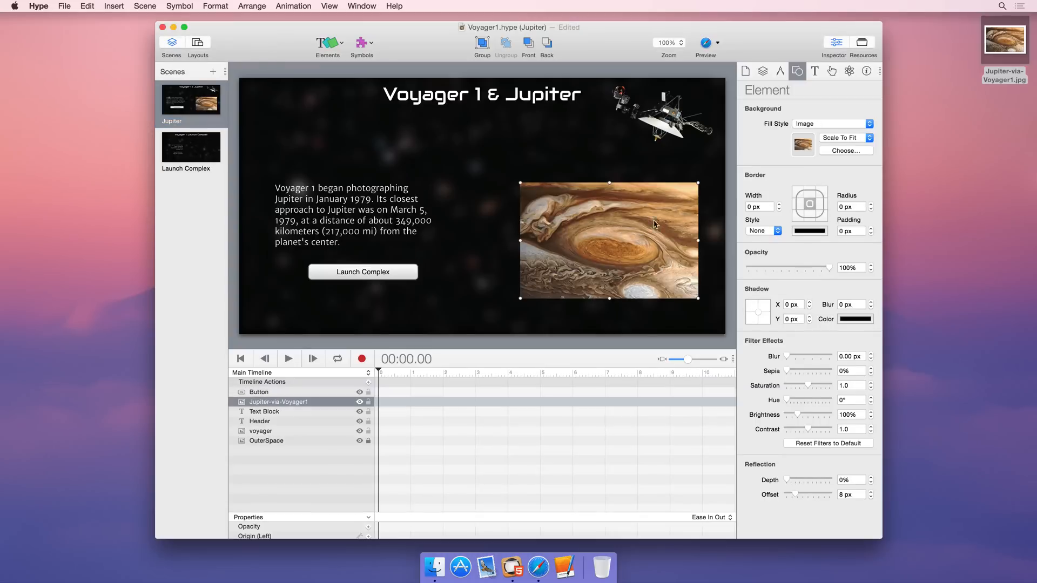
Set the Jupiter image's Y rotation angle to -12 in the Metrics inspector.
click(780, 71)
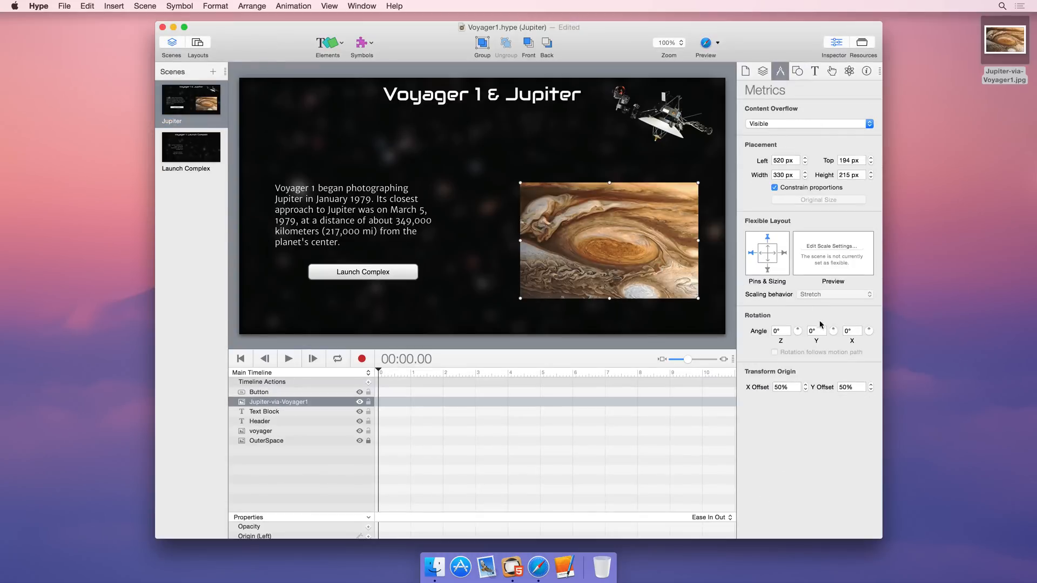
click(815, 331)
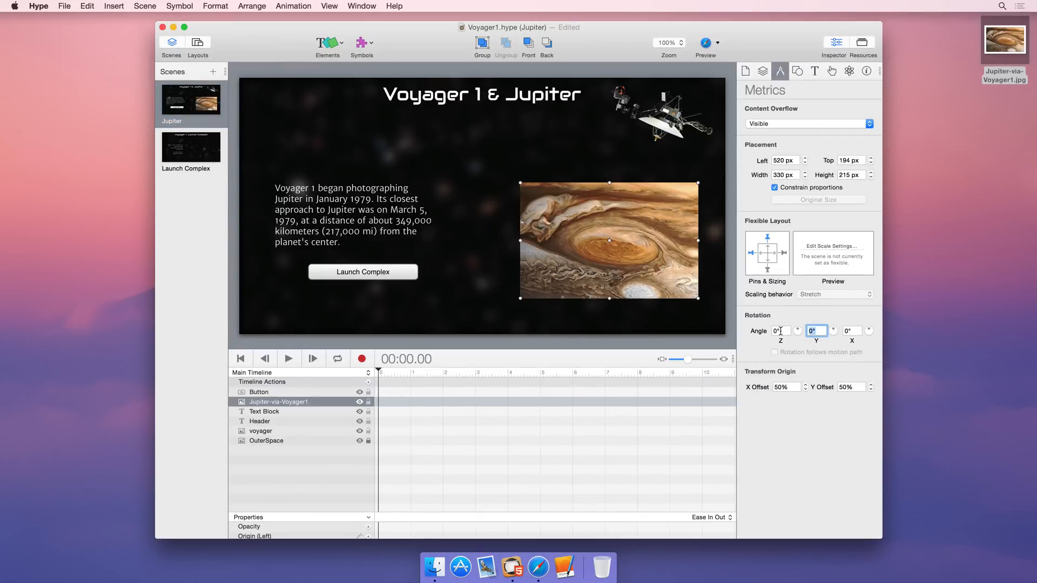
text(-12)
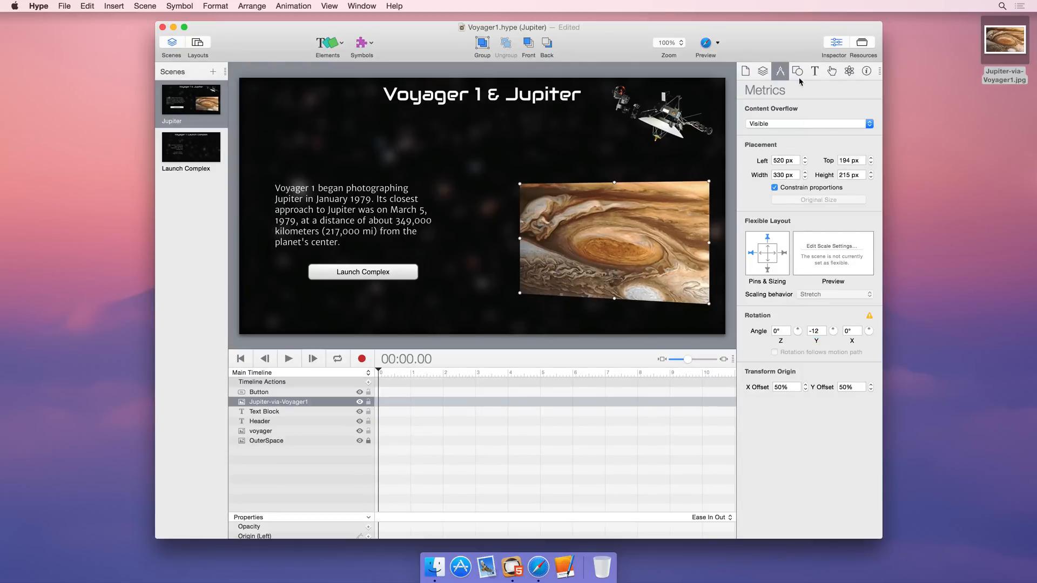
click(798, 71)
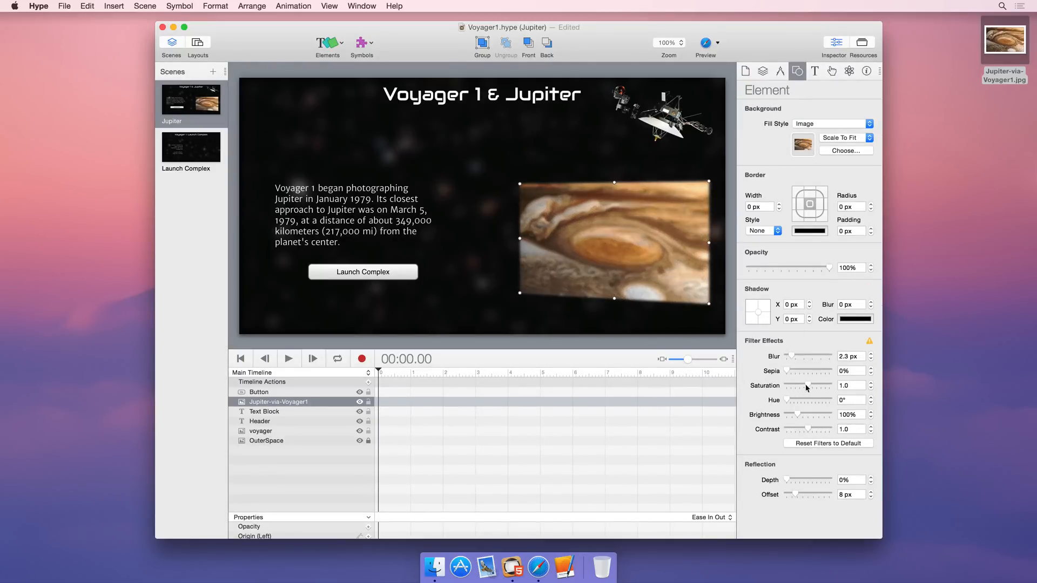
drag(814, 386, 832, 385)
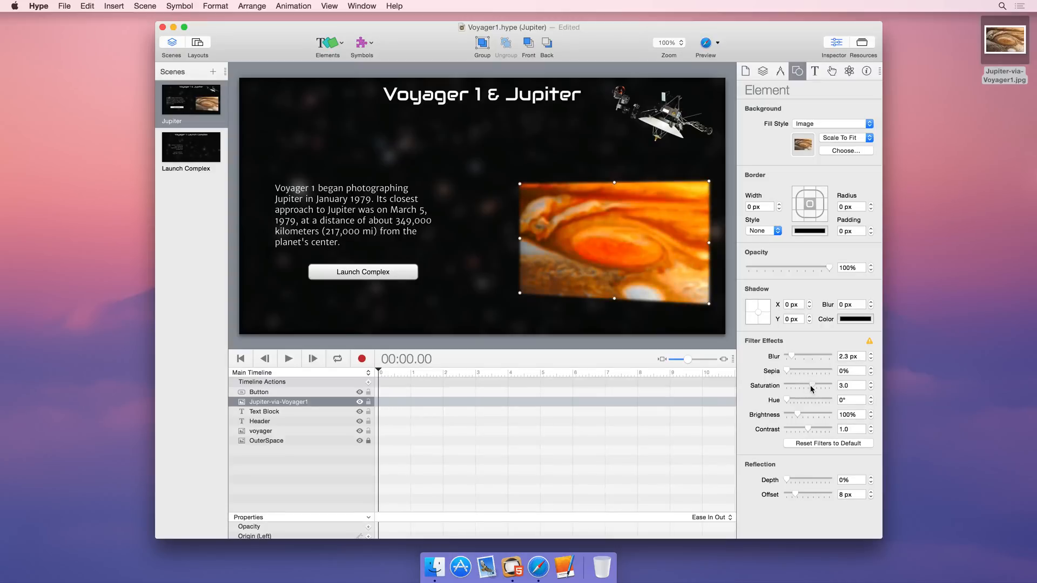
drag(787, 400, 798, 400)
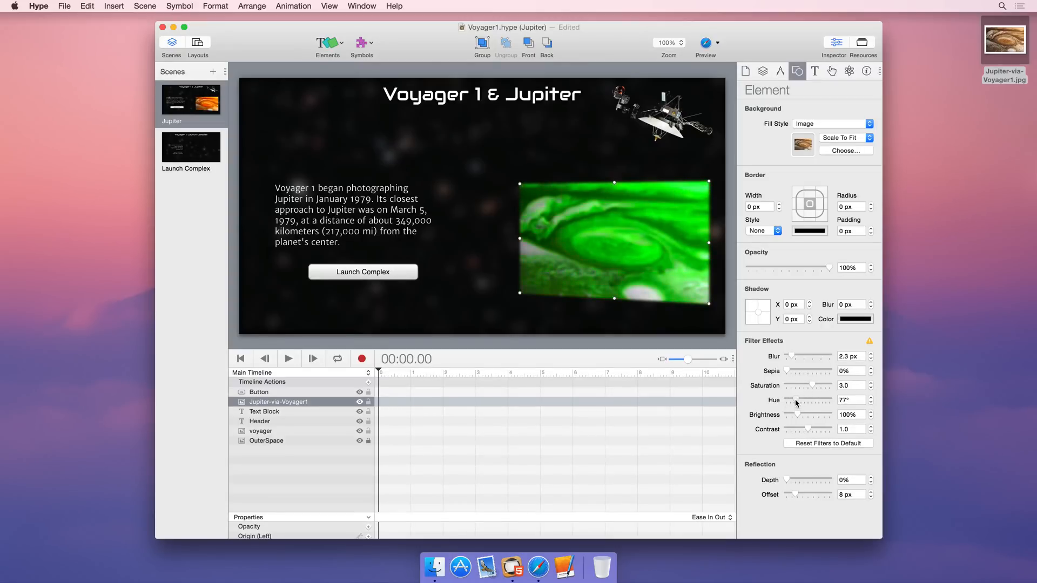
click(827, 443)
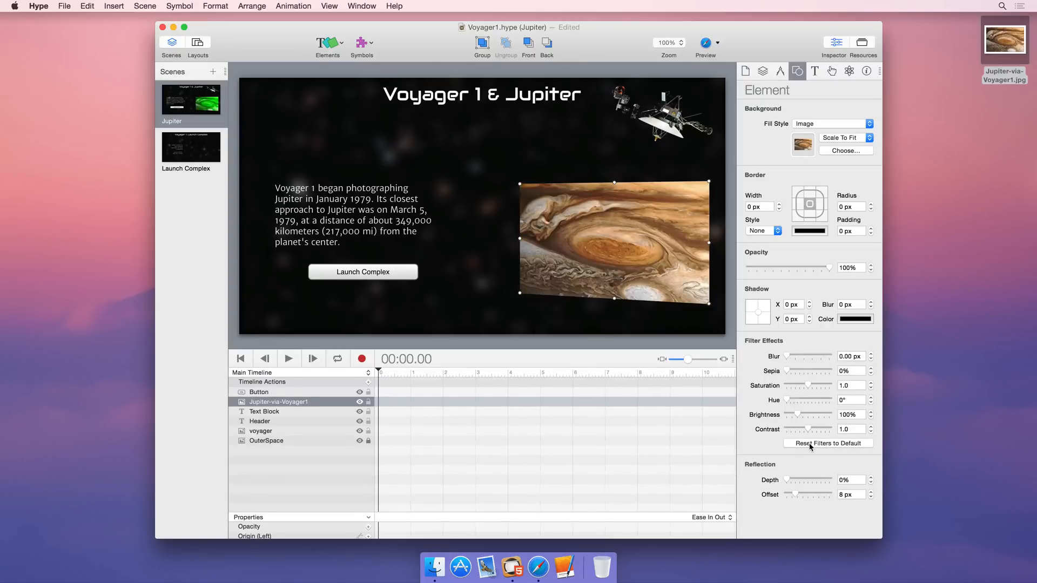